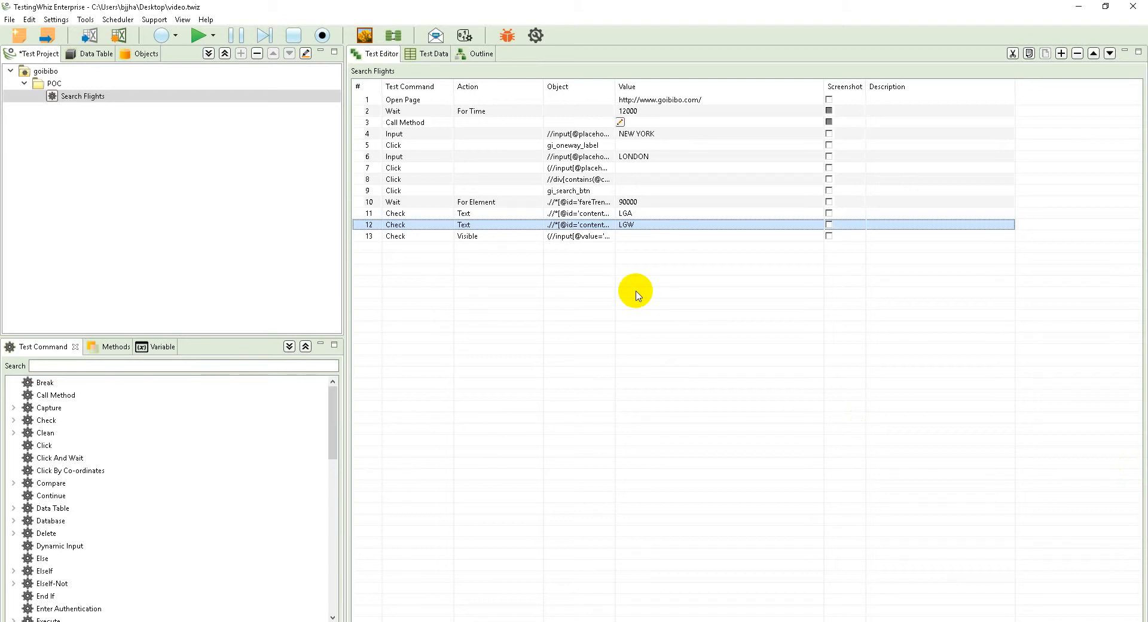
pyautogui.moveTo(633, 275)
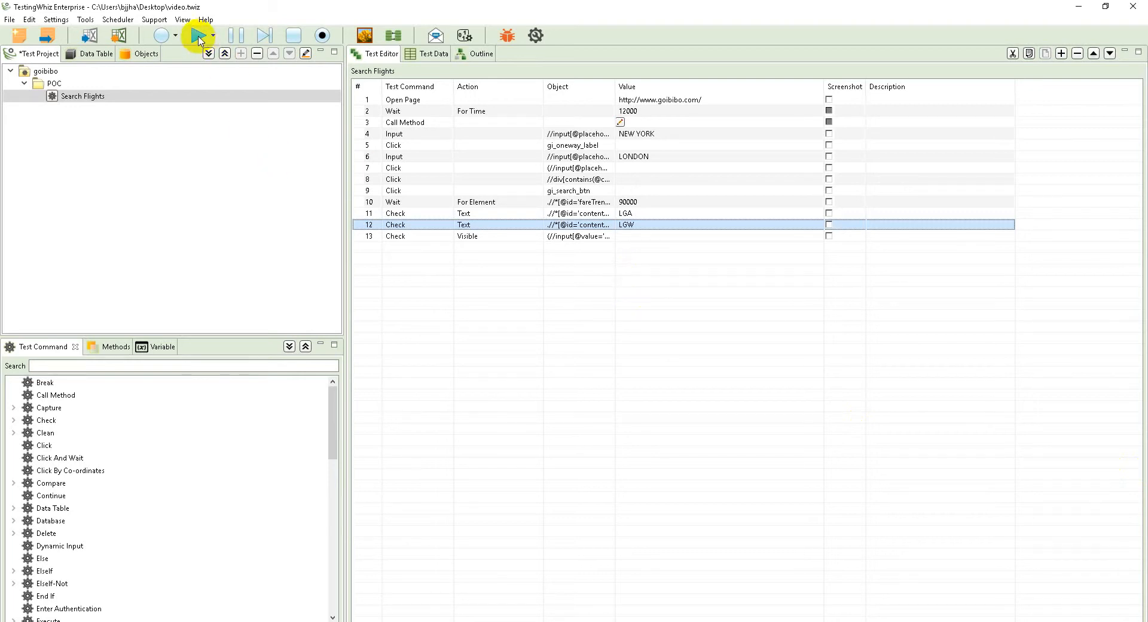
# Run the Search Flights test case in Chrome, entering LONDON as the destination on goibibo
pyautogui.click(194, 34)
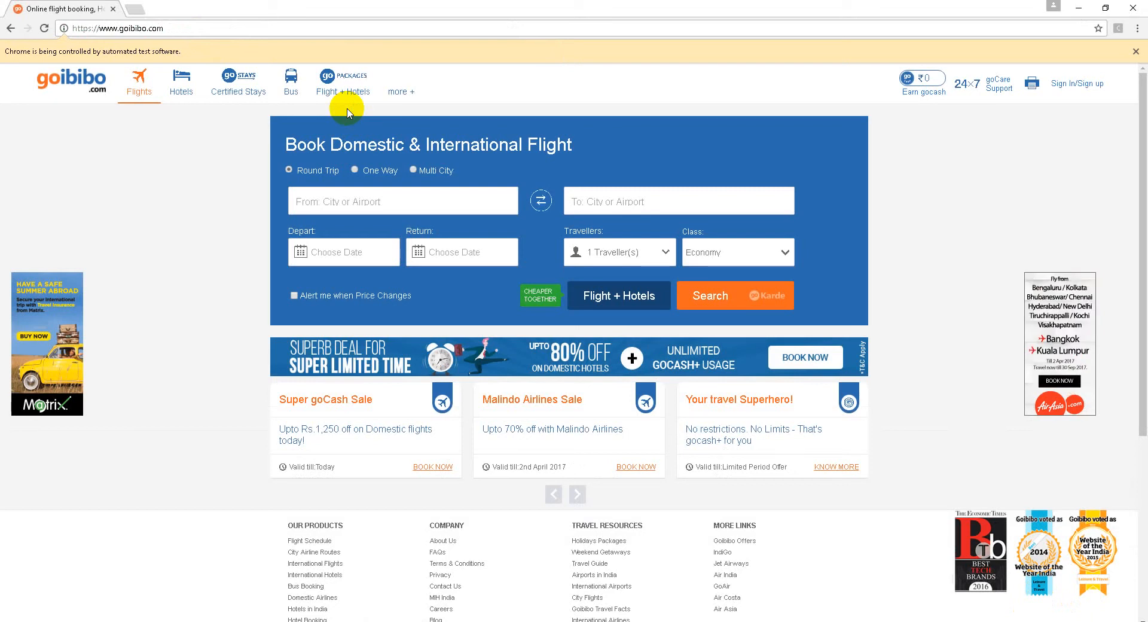
pyautogui.click(1076, 83)
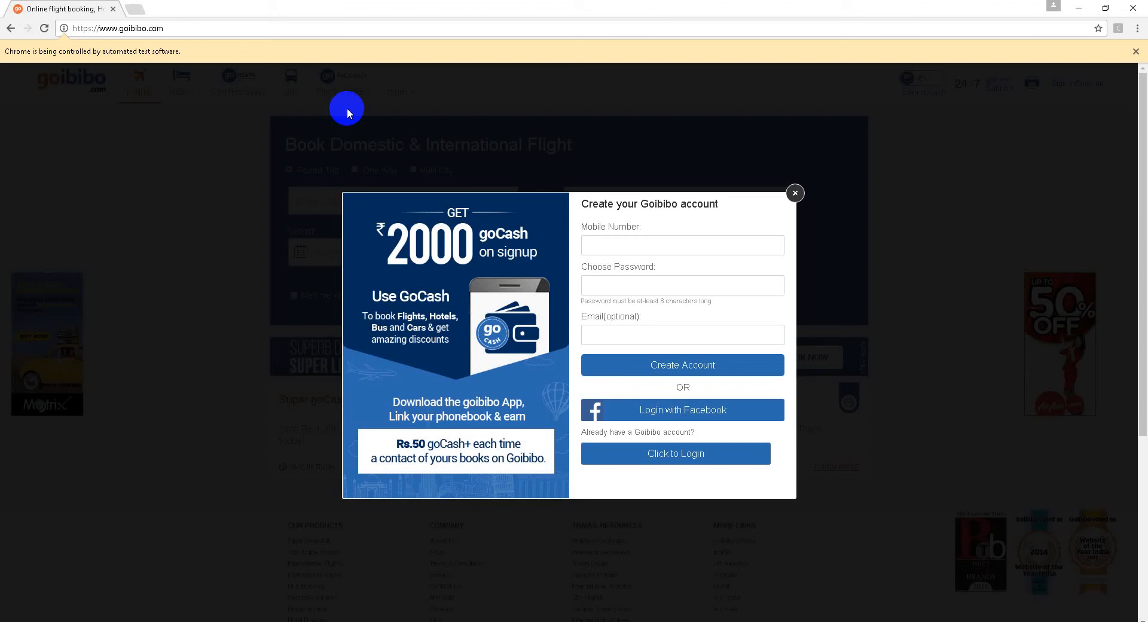
pyautogui.click(794, 193)
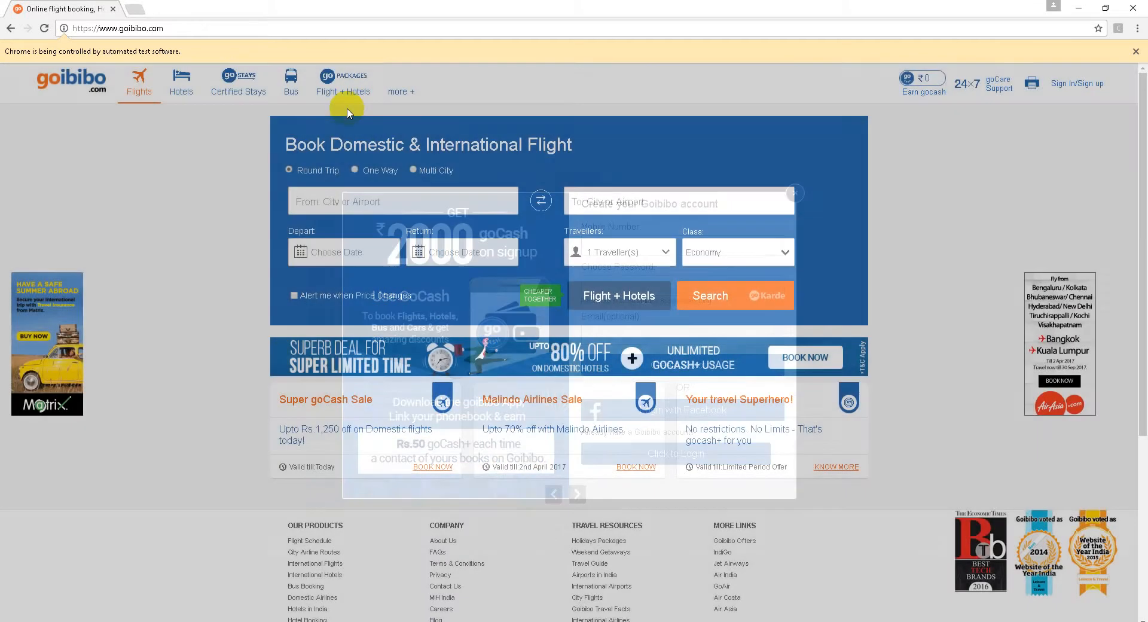
pyautogui.write('LONDON')
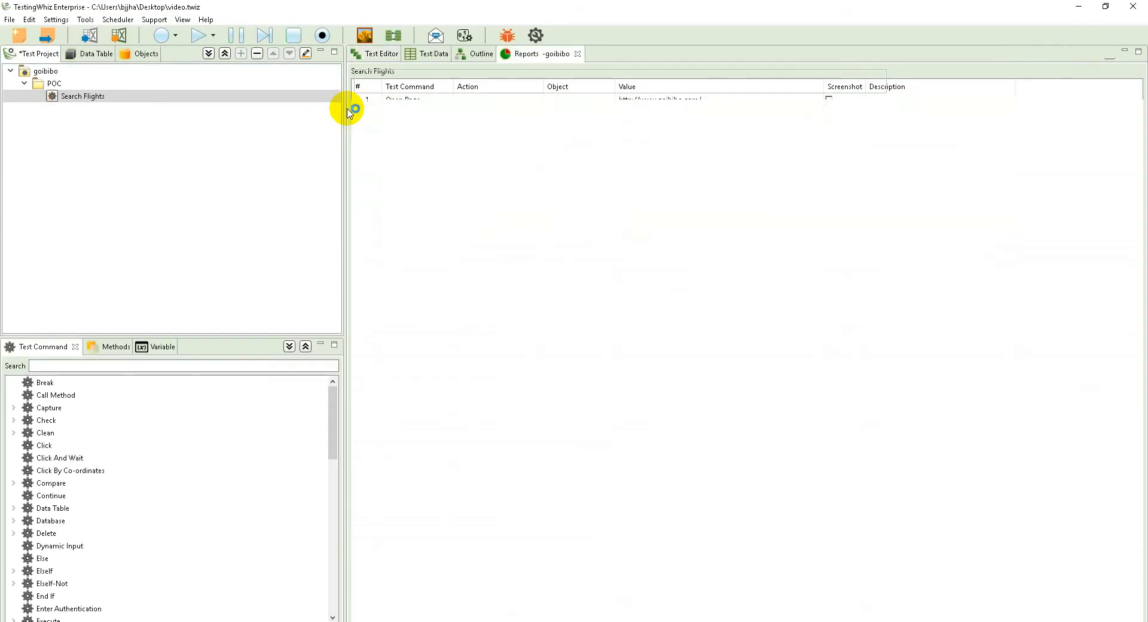
# View the passing Search Flights case details and step durations in Reports under POC
pyautogui.click(526, 54)
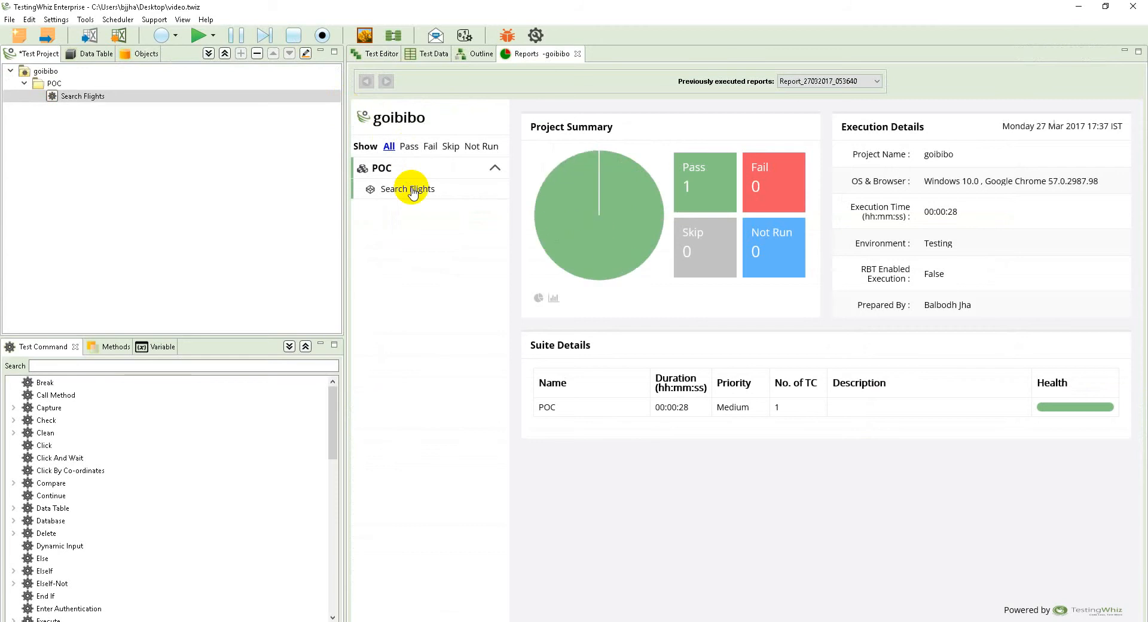
pyautogui.click(408, 188)
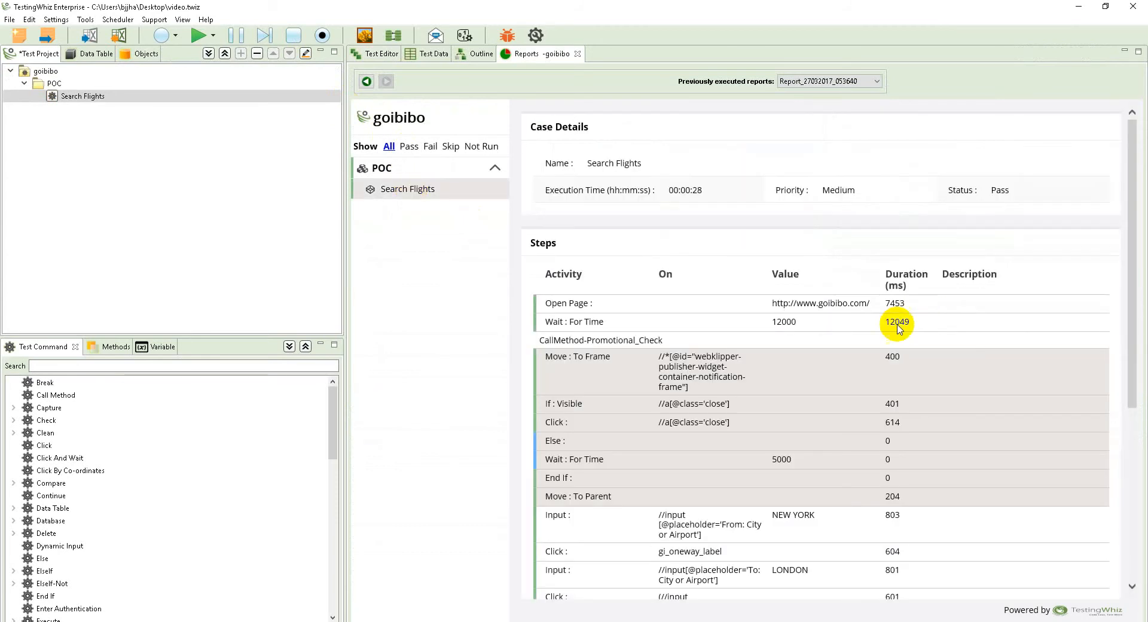
pyautogui.moveTo(809, 297)
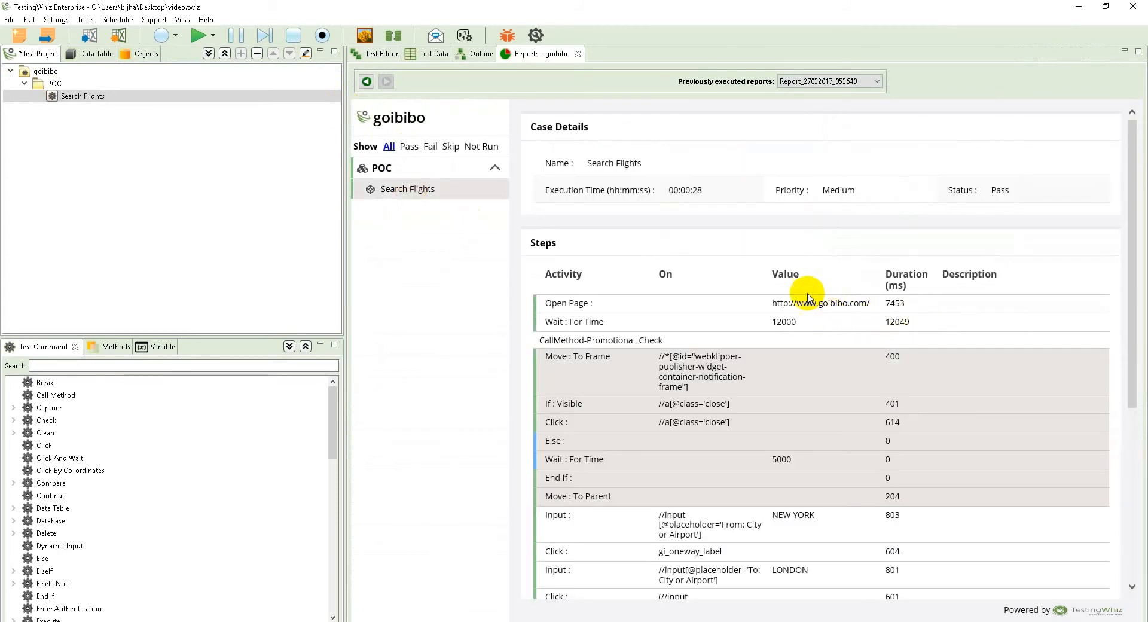
pyautogui.scroll(-3)
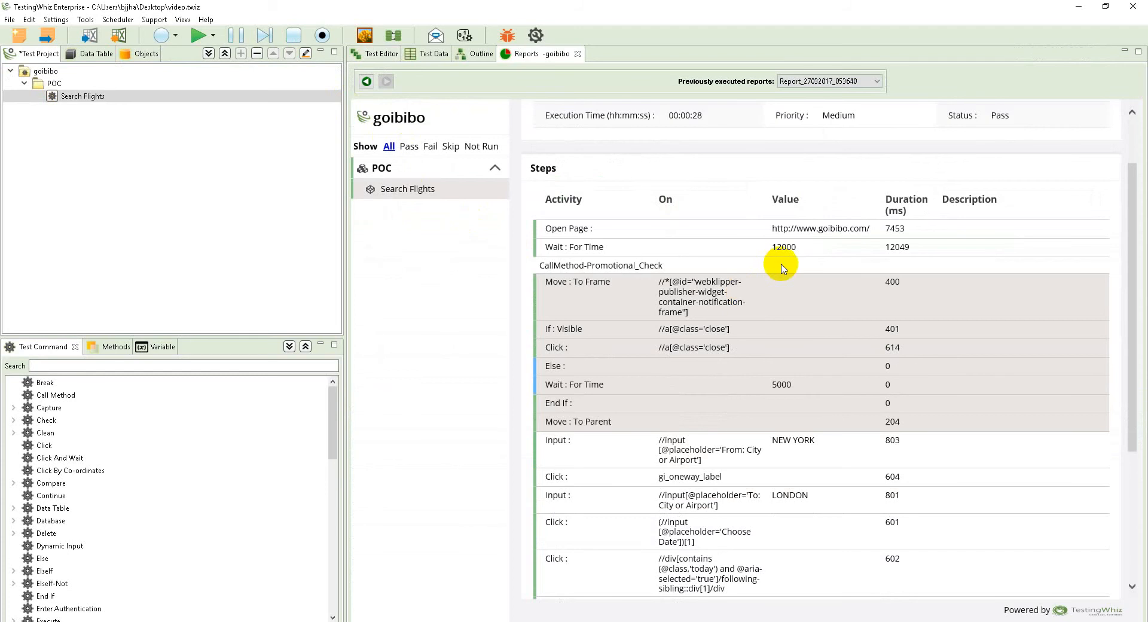
pyautogui.moveTo(769, 263)
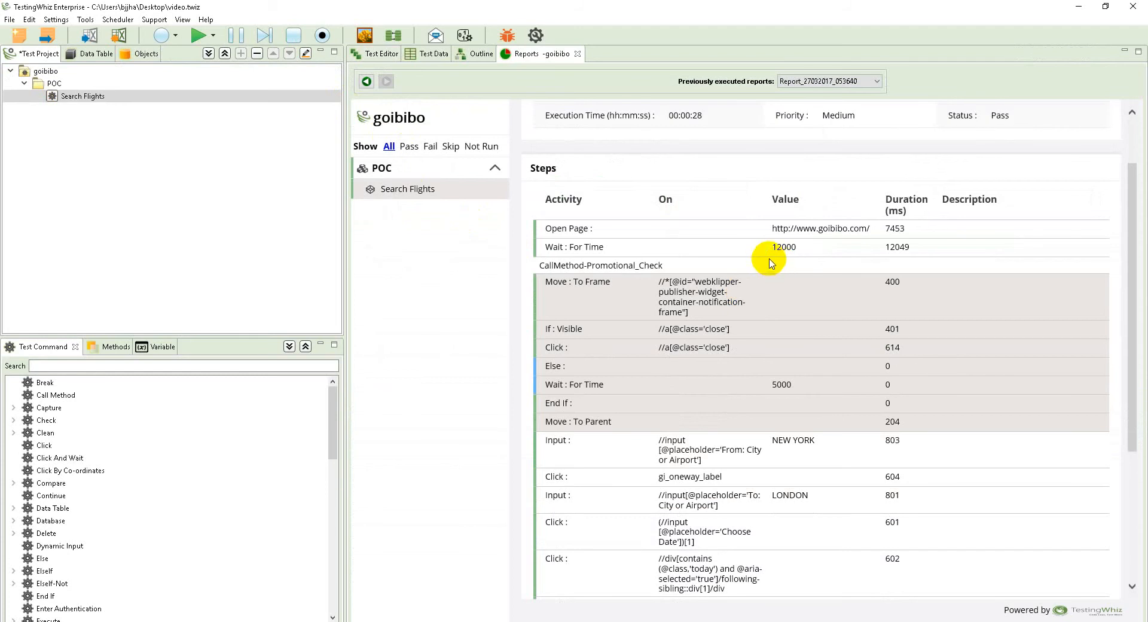
pyautogui.scroll(-3)
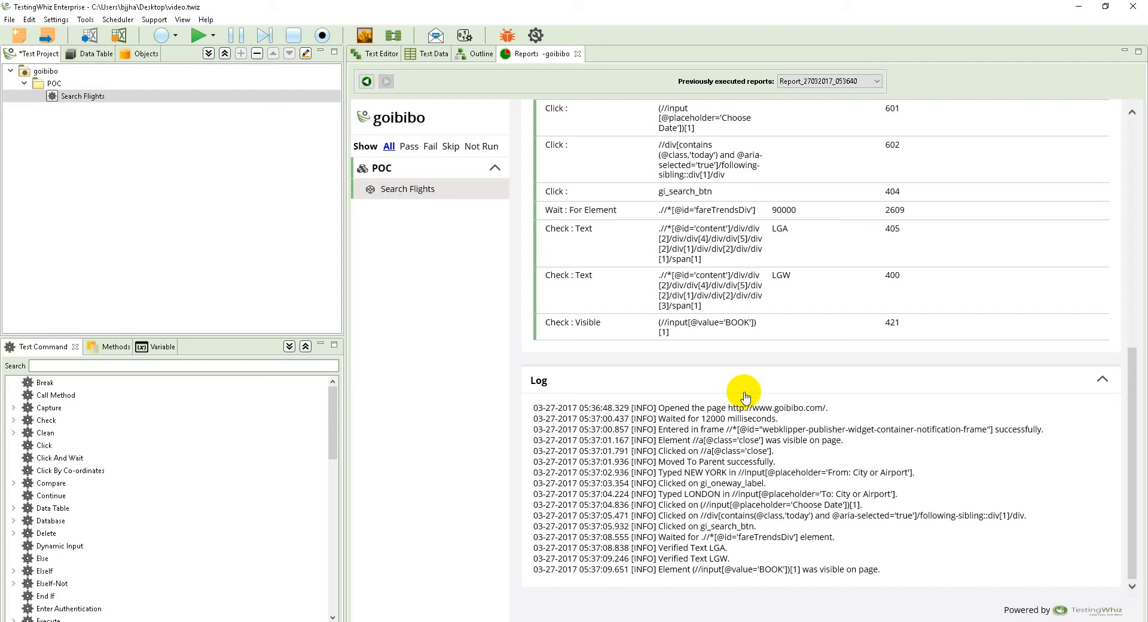
pyautogui.moveTo(431, 263)
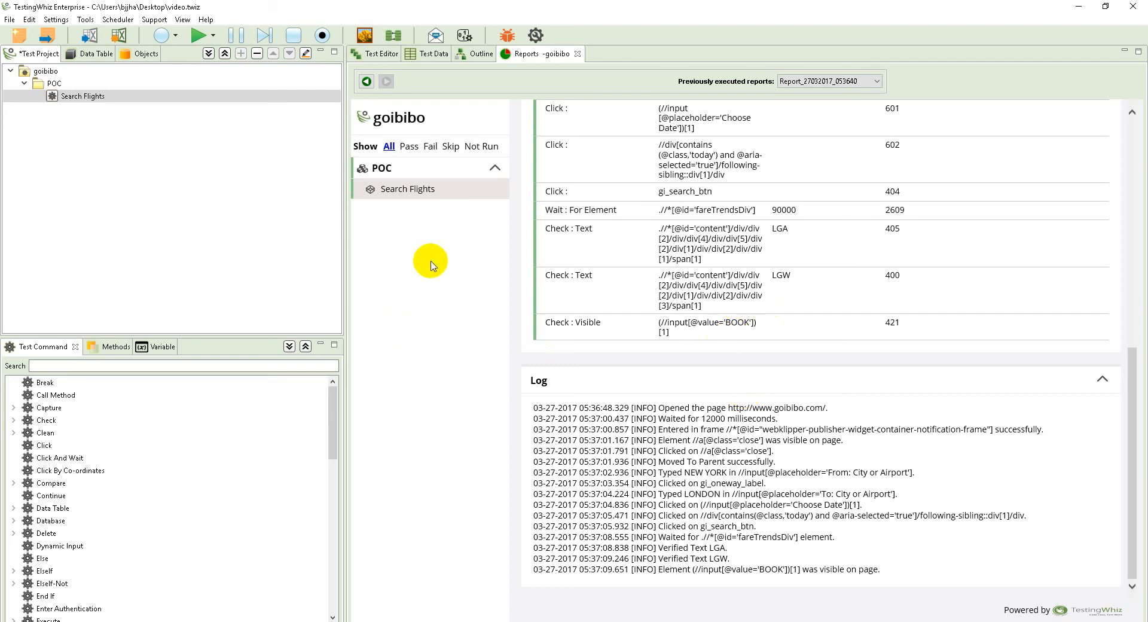
pyautogui.moveTo(428, 286)
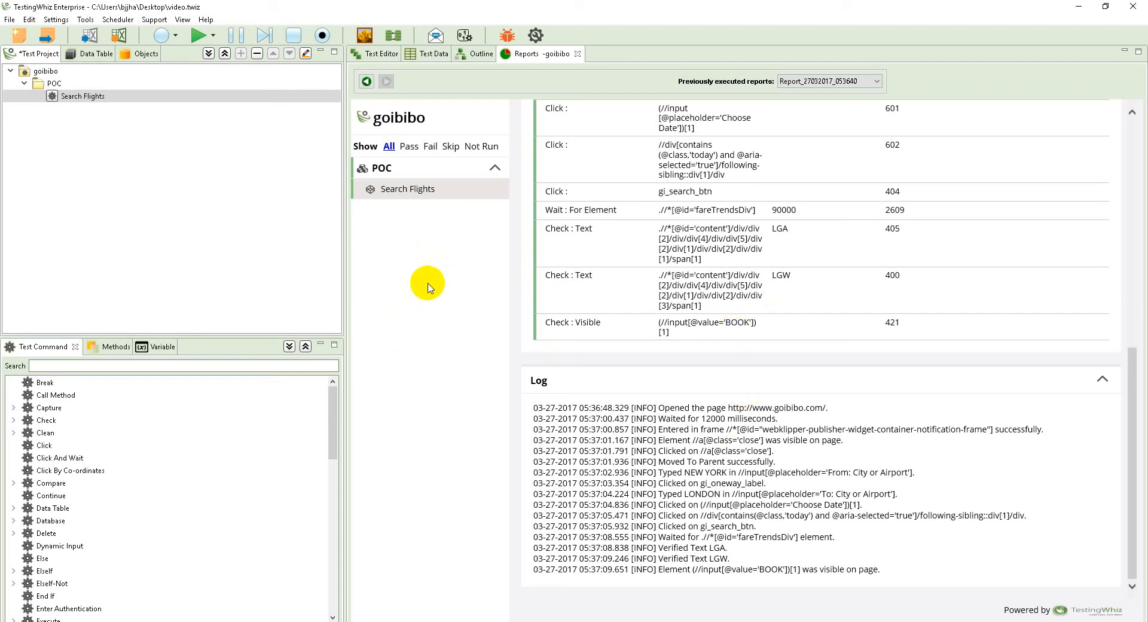